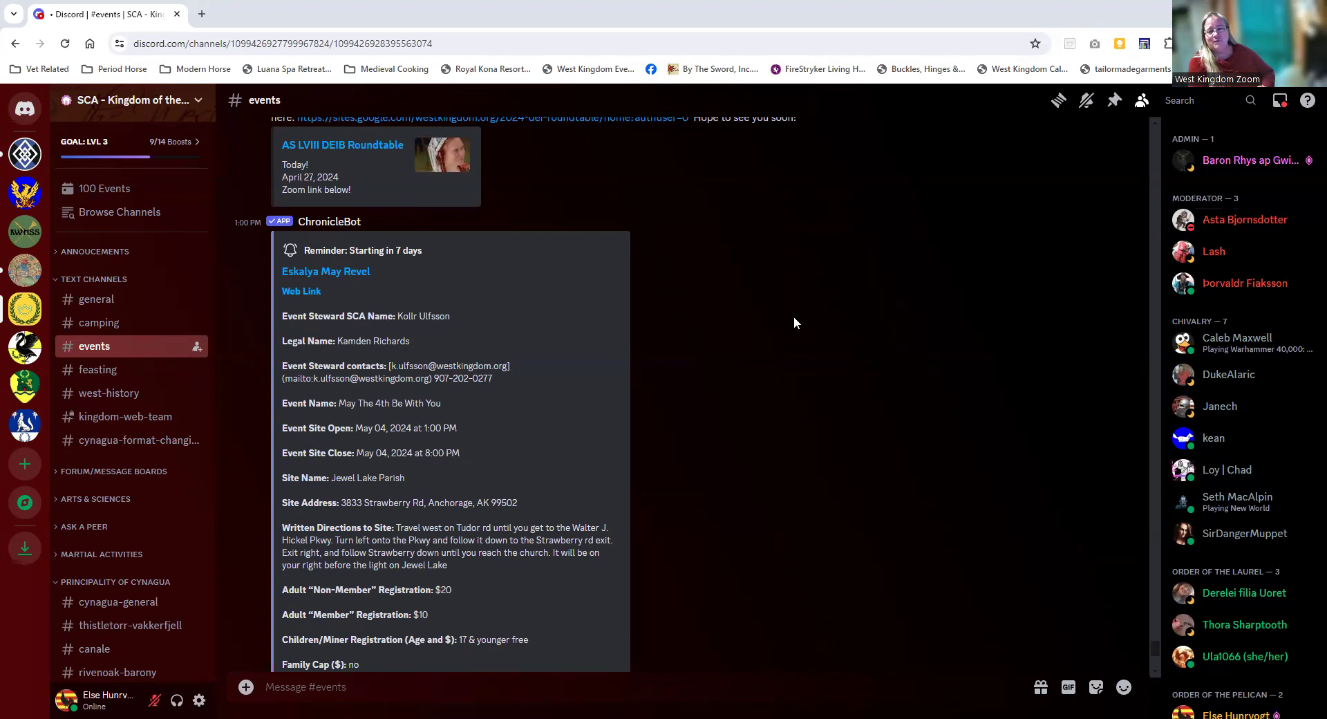
mouse_move(738, 324)
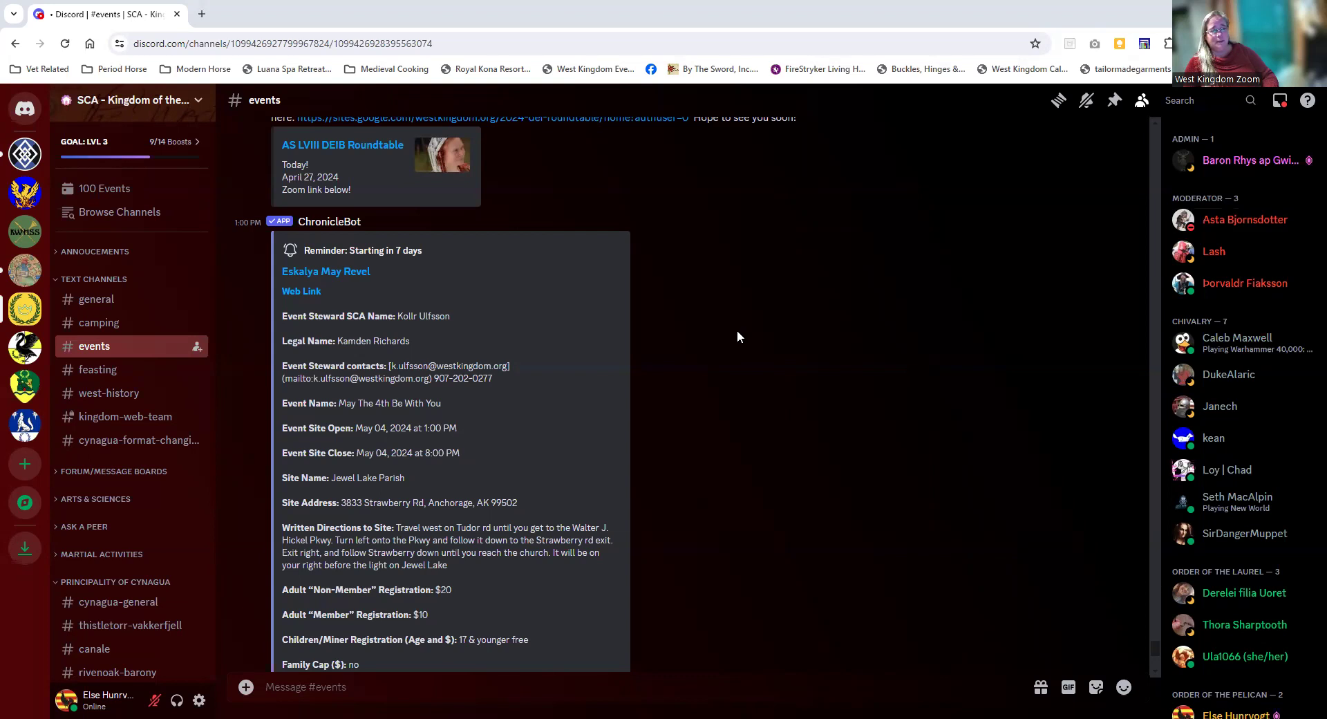
mouse_move(238, 386)
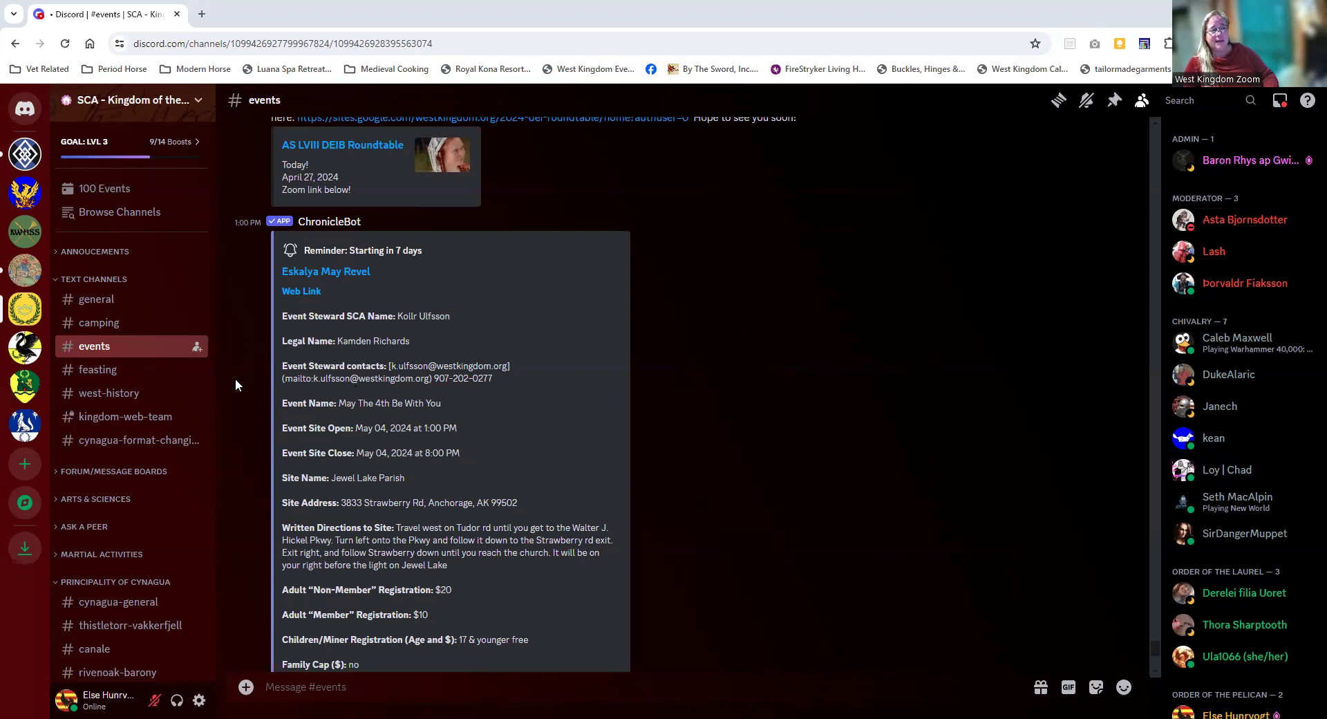
mouse_move(94, 345)
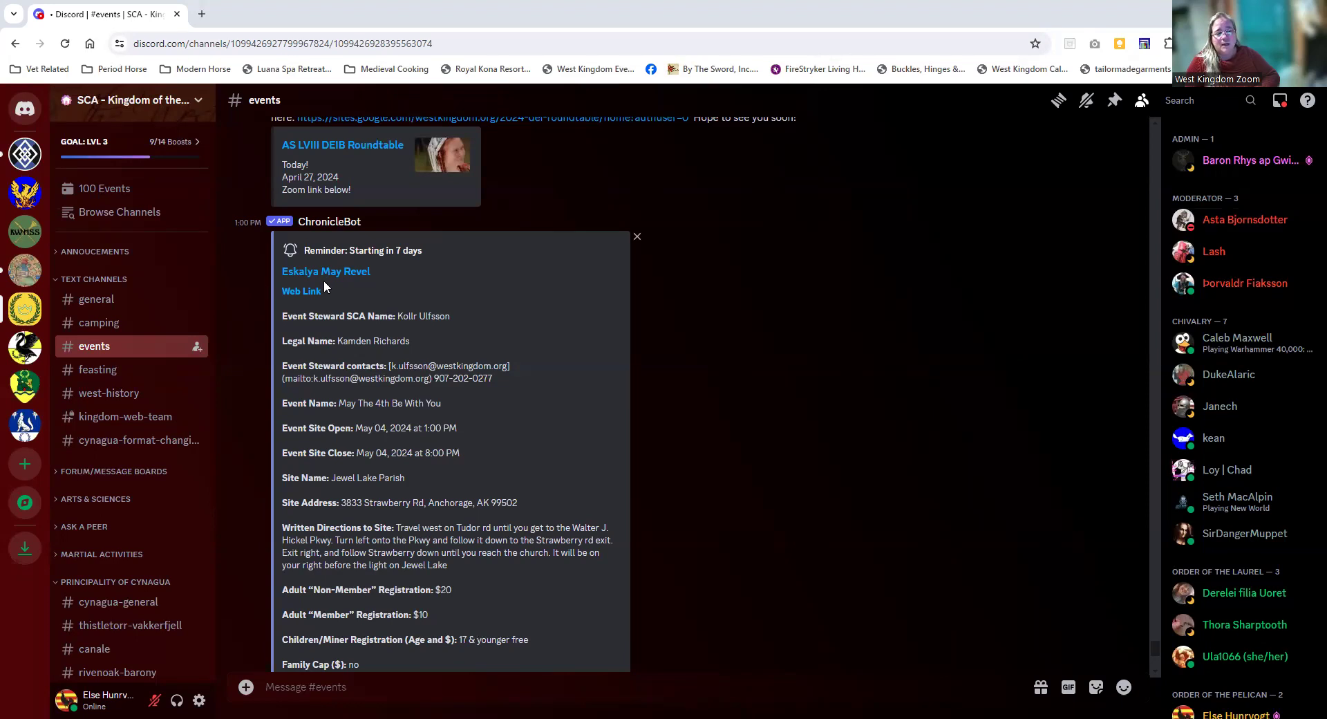
Step: Show the server's 100 upcoming events, from Silver Desert Fighter Practice through Beltane Coronation and Eskalya May Revel
scroll(down, 3)
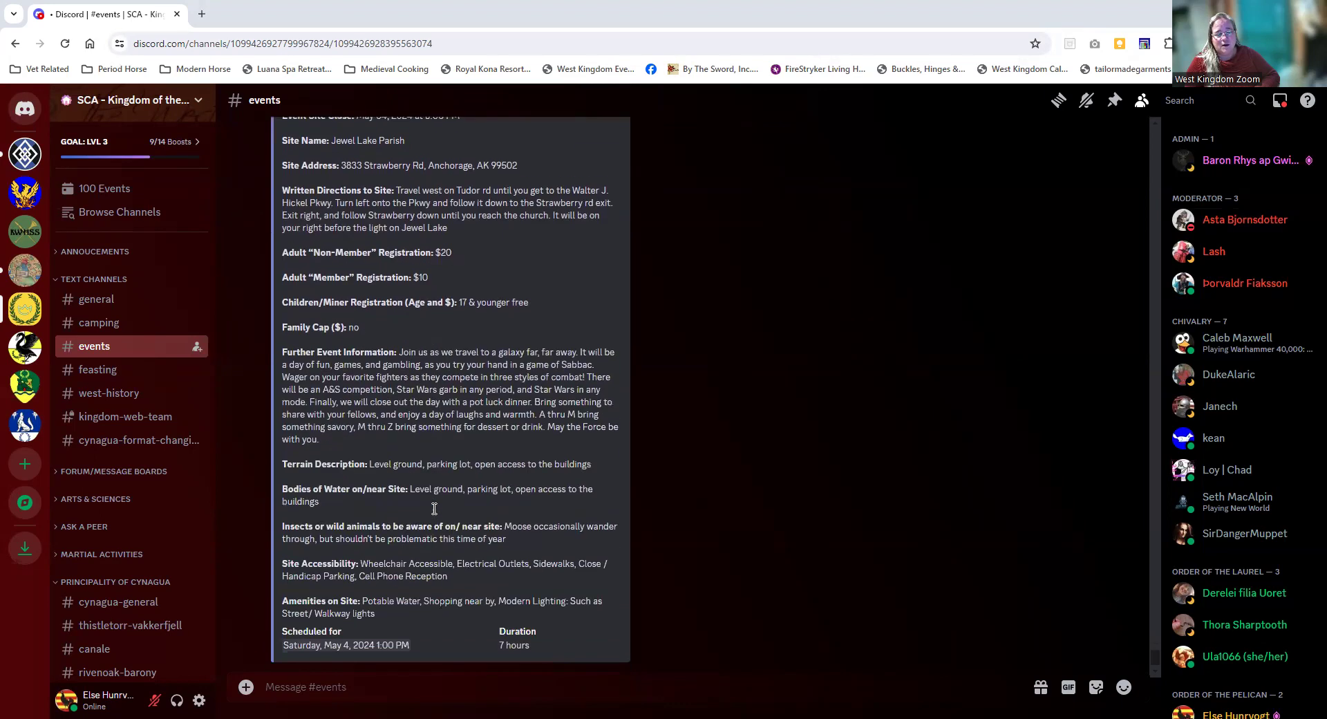
scroll(down, 3)
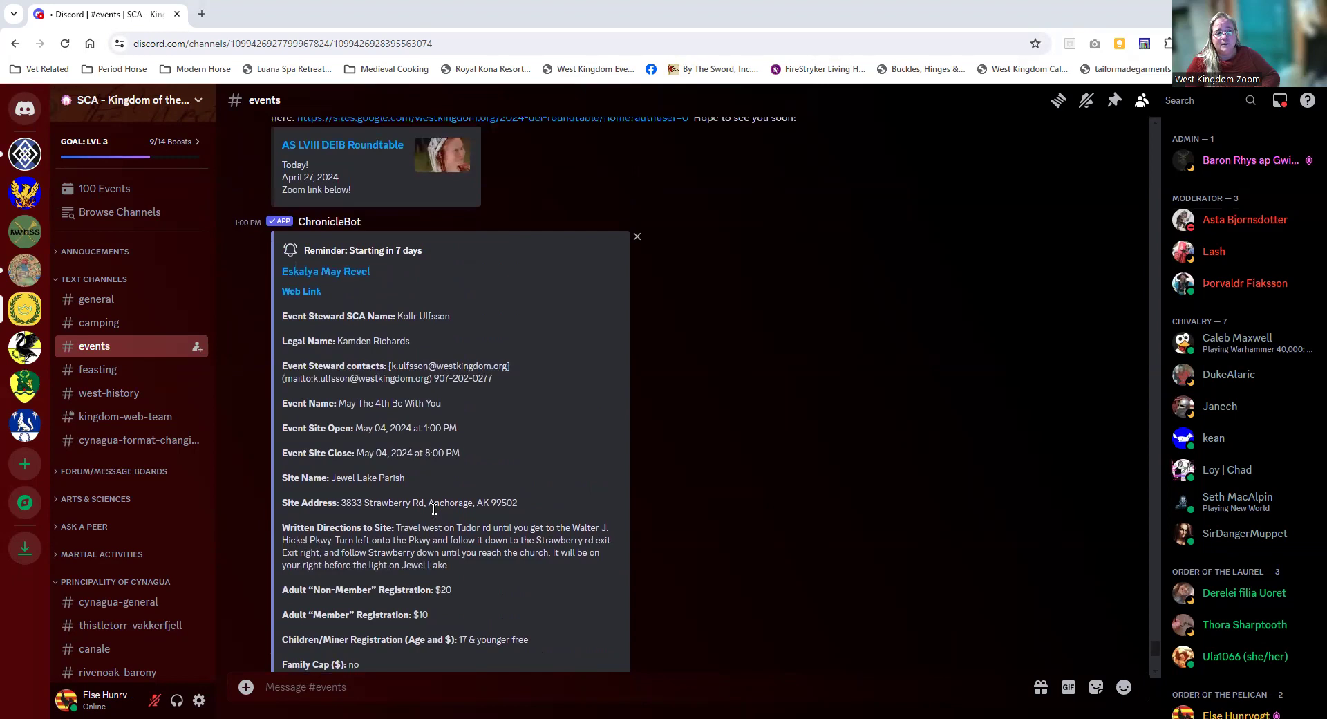
mouse_move(158, 346)
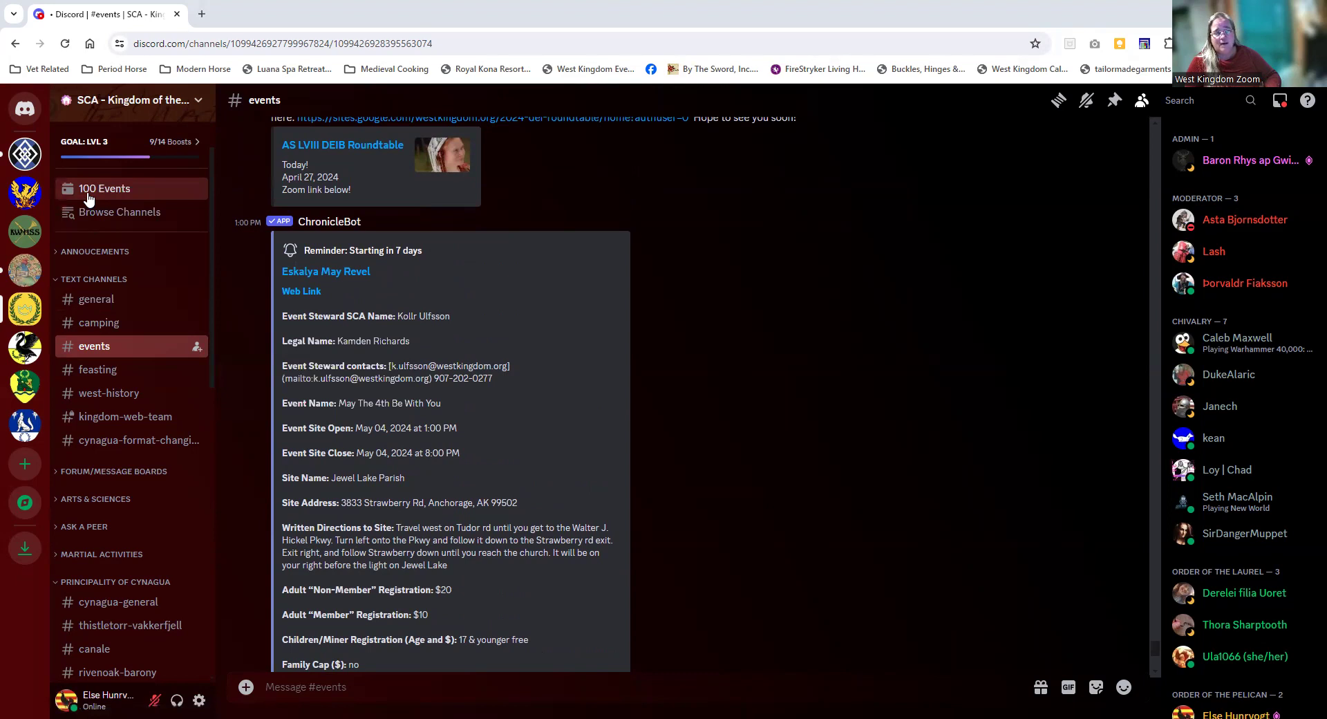
click(105, 188)
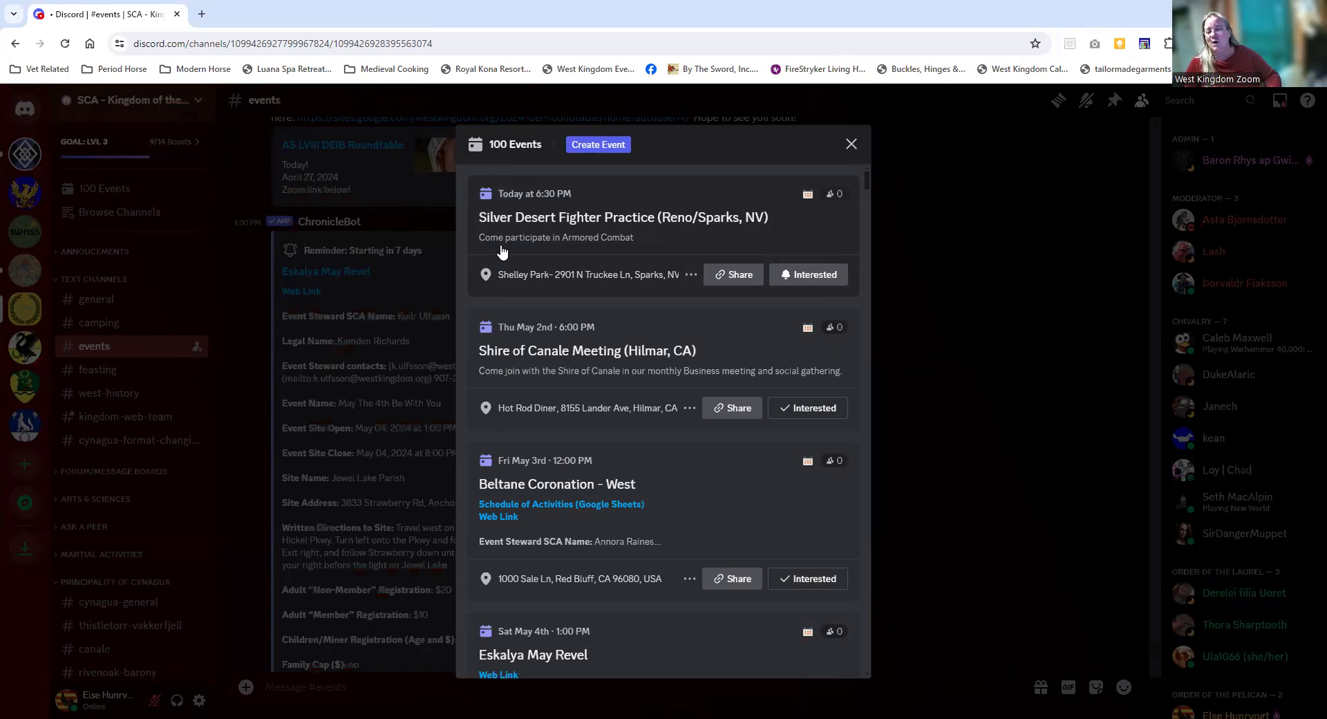
mouse_move(556, 231)
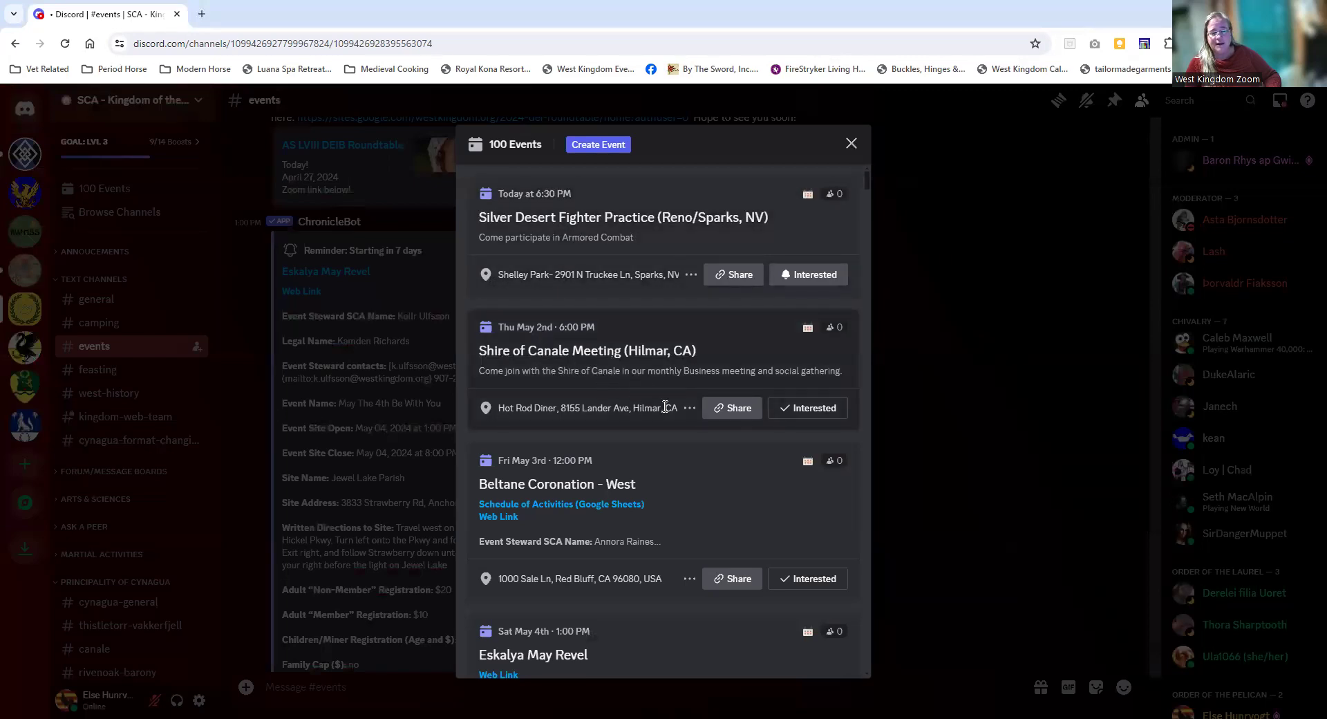
mouse_move(722, 412)
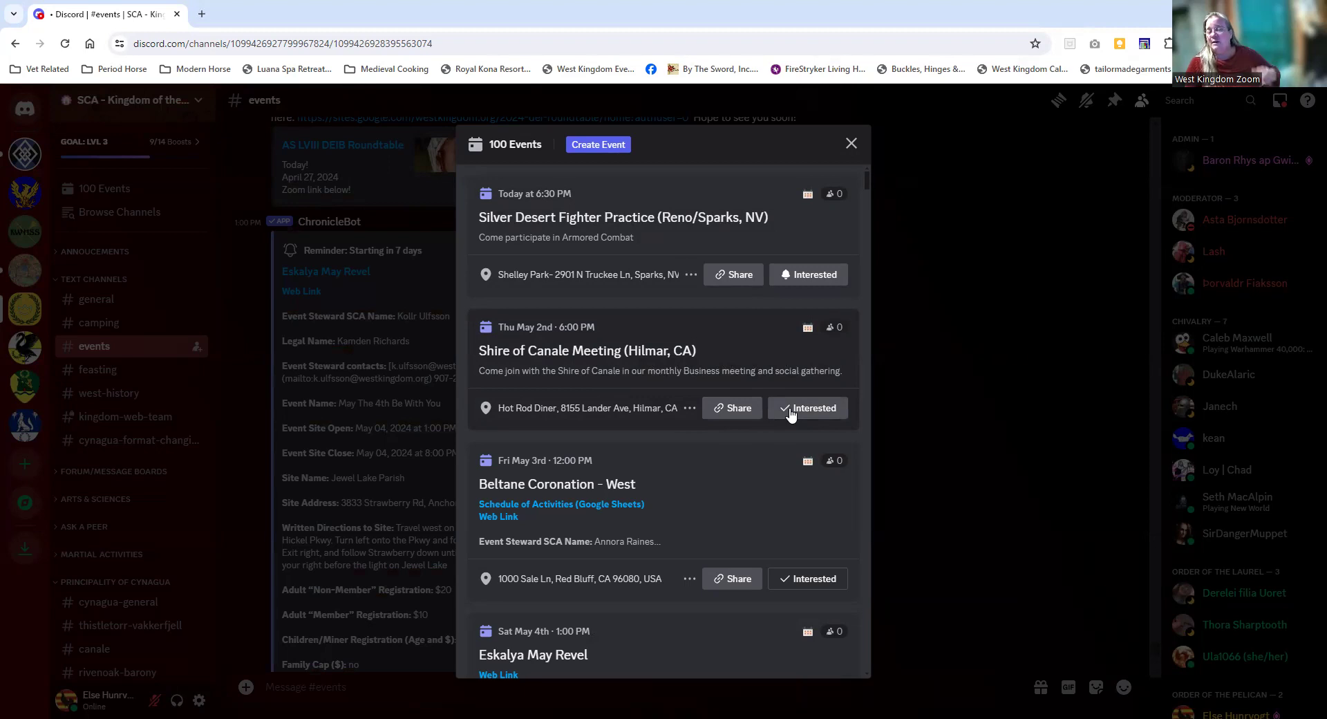
mouse_move(751, 448)
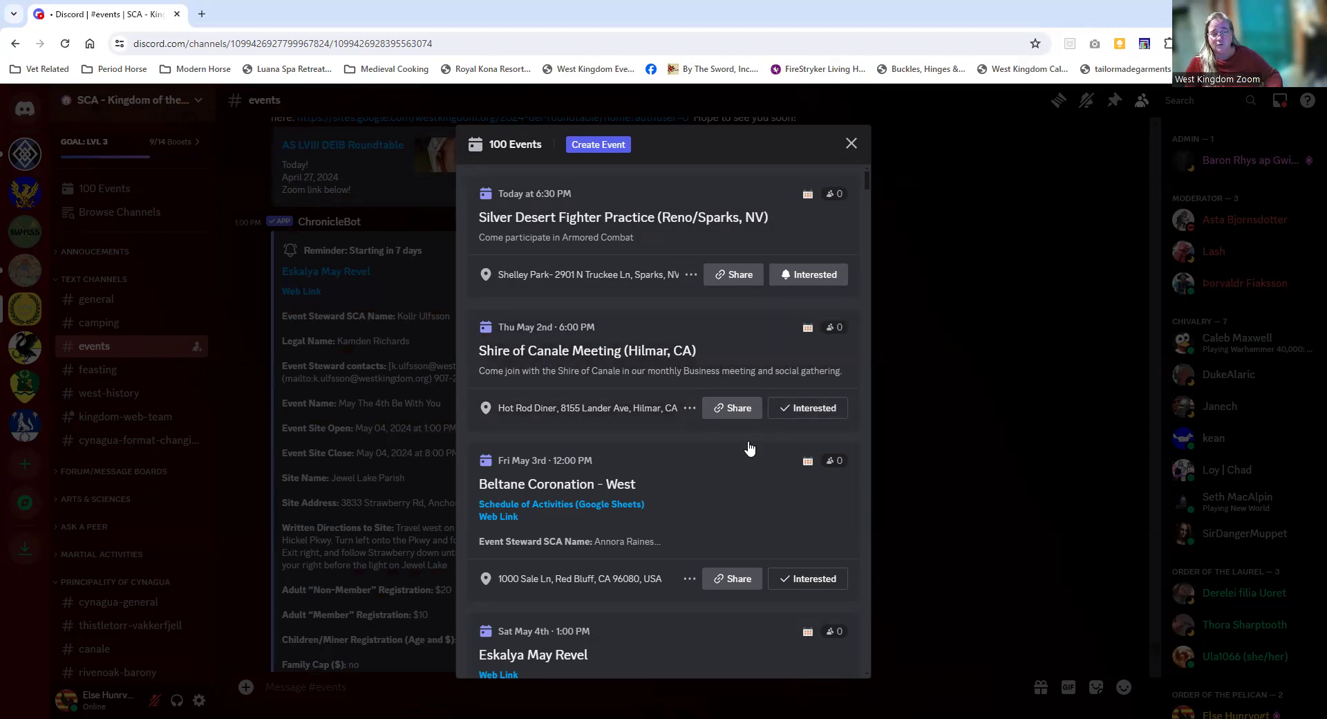
scroll(down, 3)
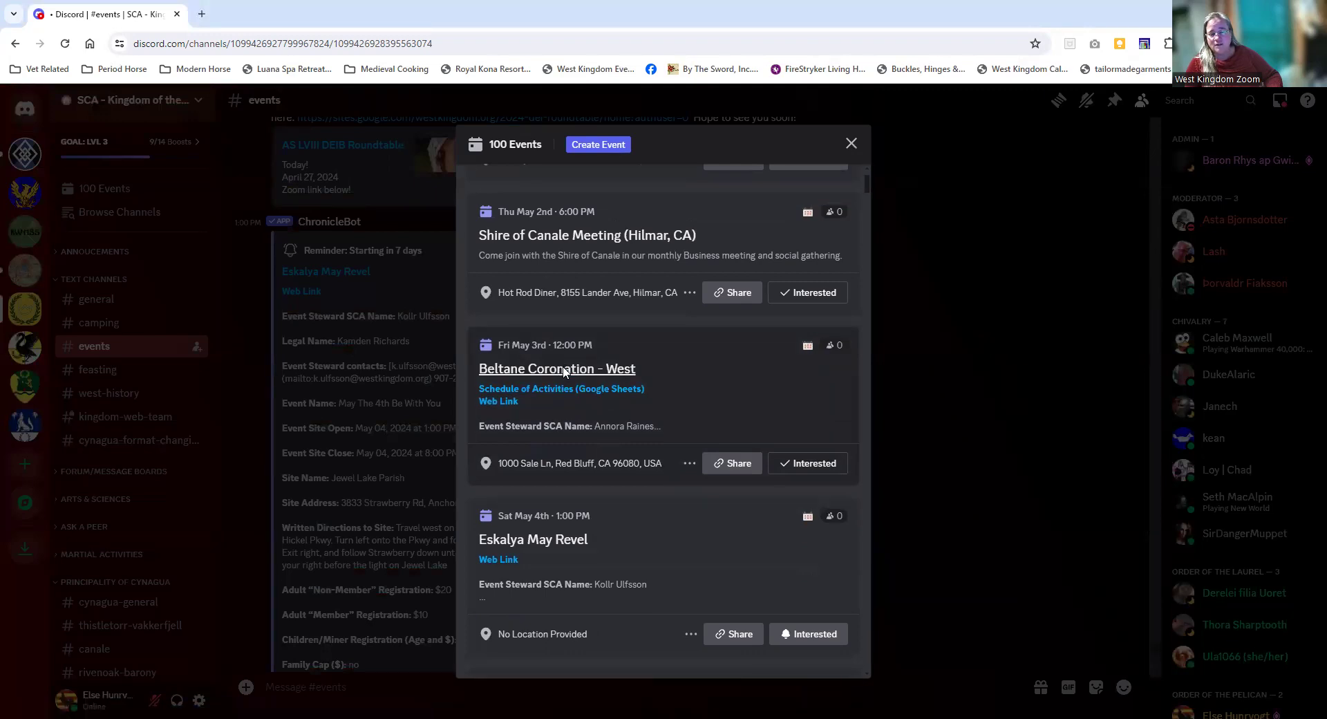
Step: Read the Beltane Coronation - West event info, then dismiss it and the events list
click(557, 369)
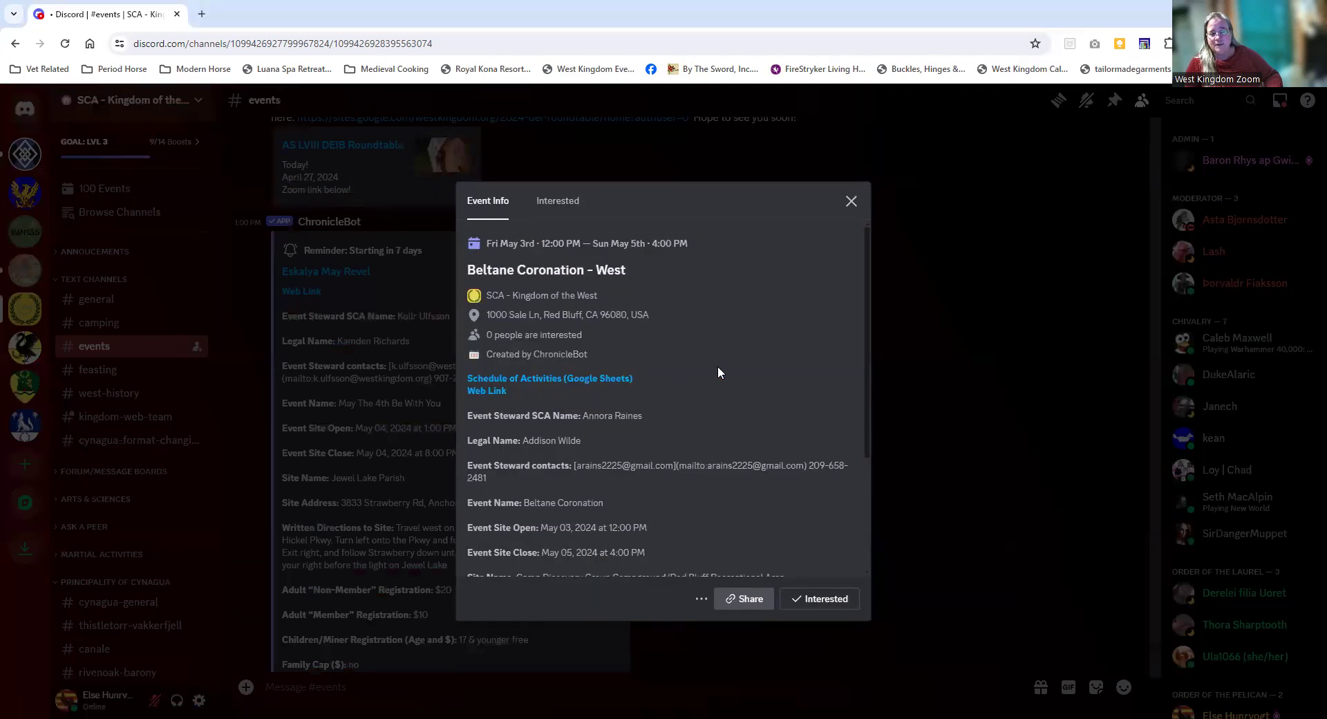
scroll(down, 3)
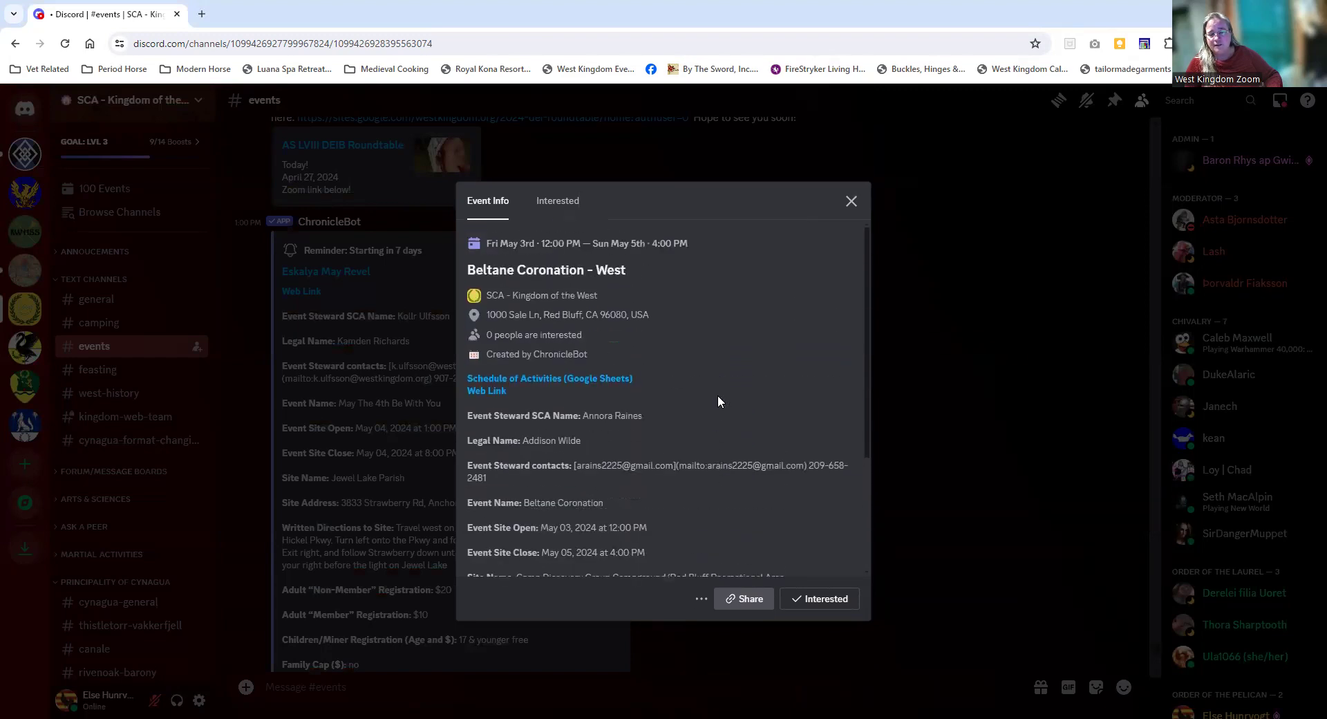
mouse_move(852, 201)
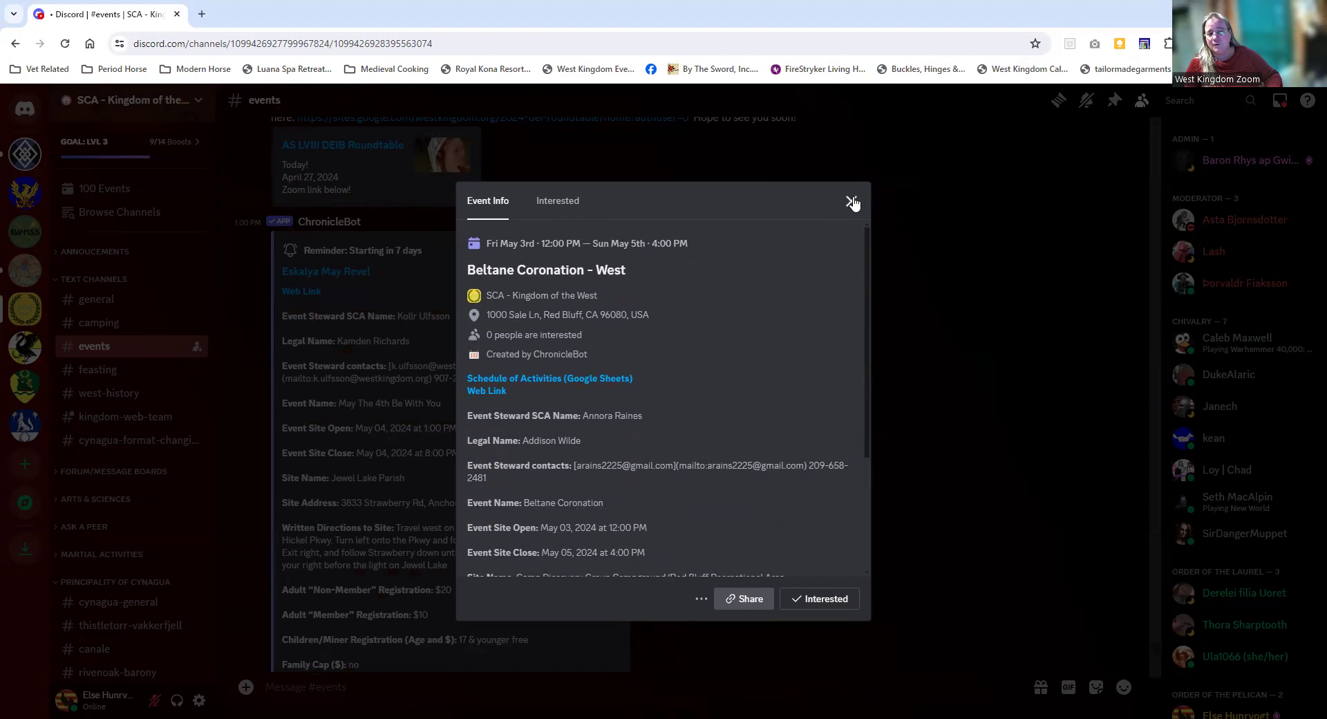
click(853, 203)
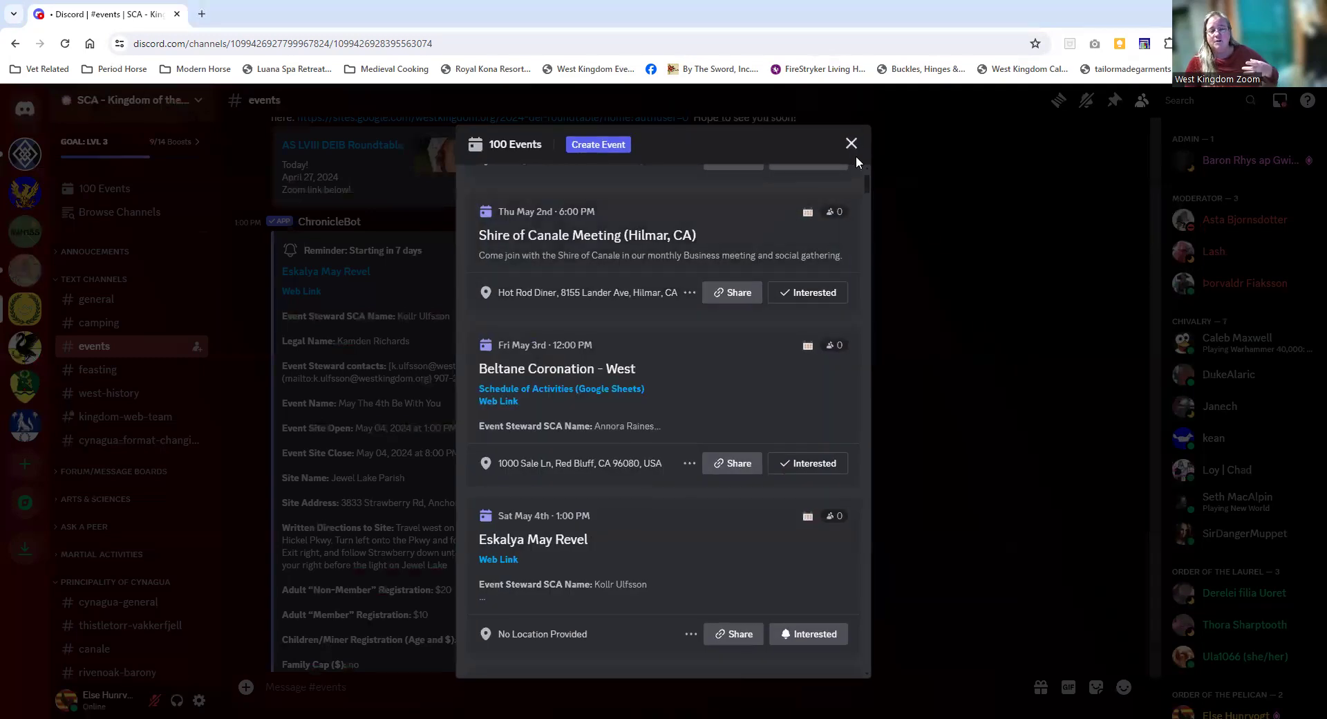
click(851, 144)
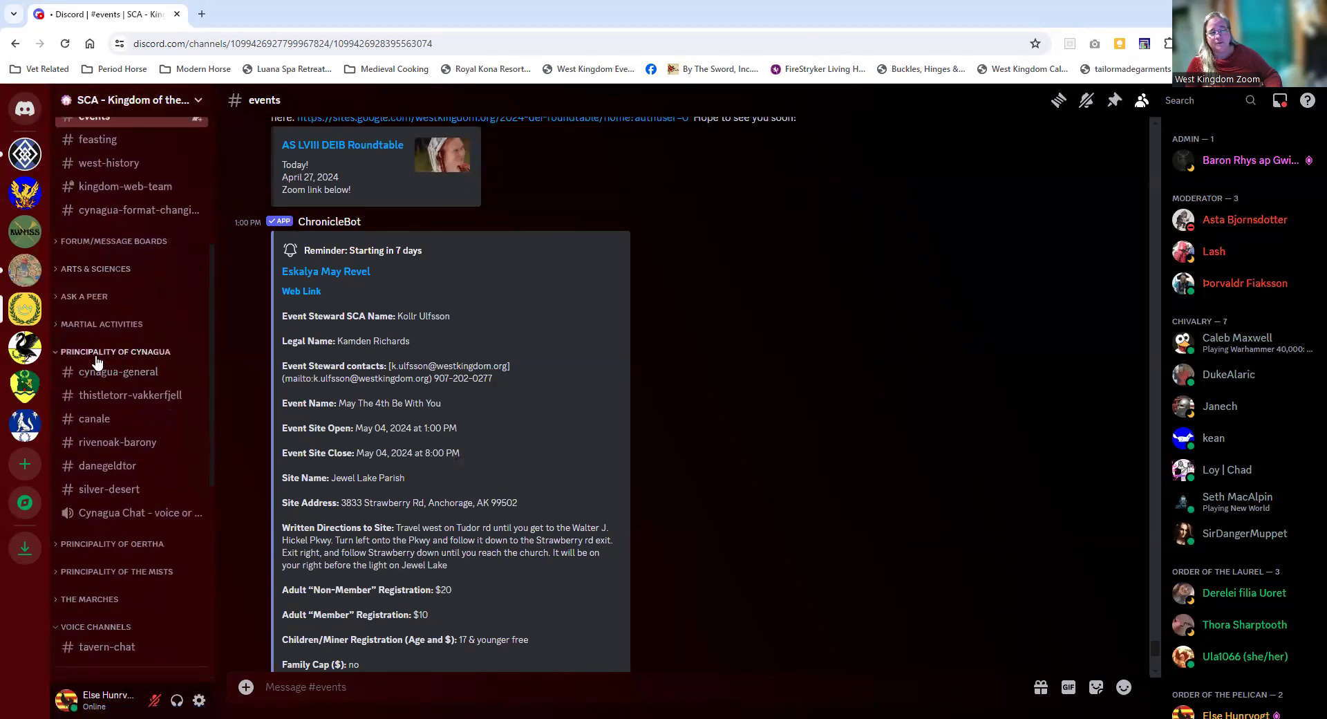
mouse_move(94, 384)
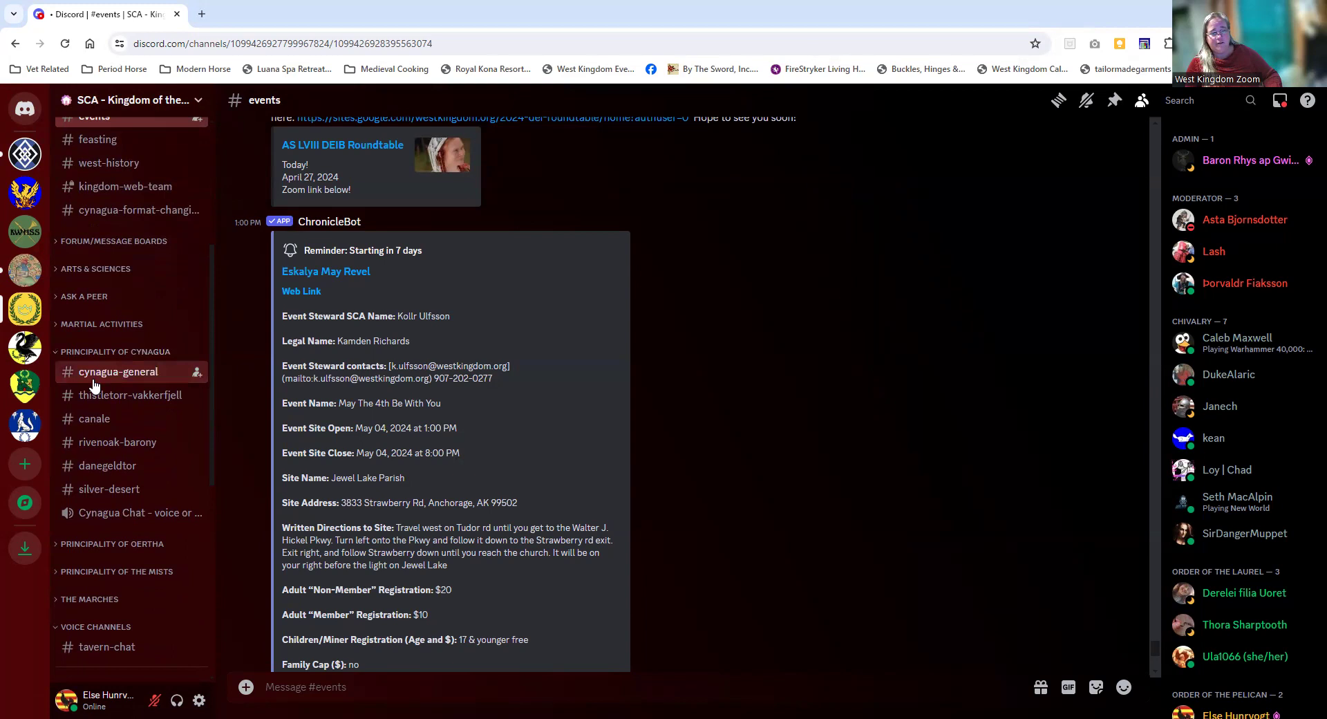
click(94, 419)
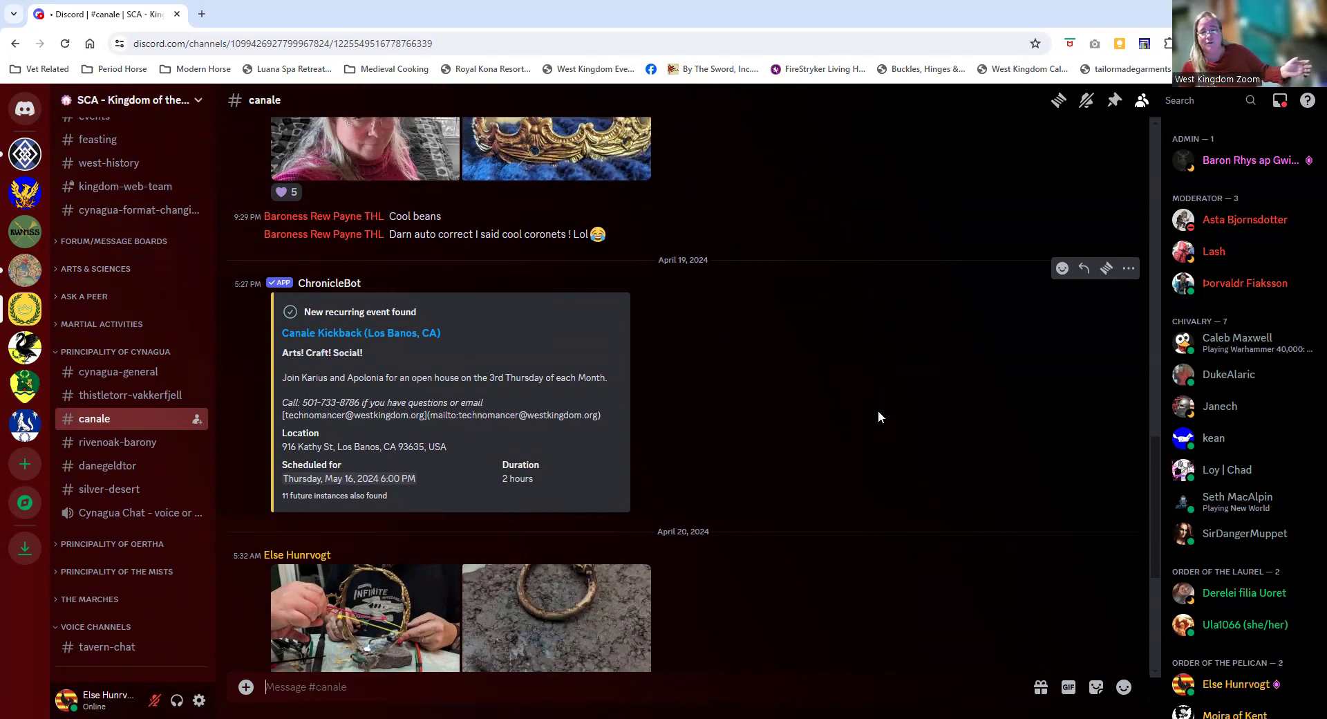
mouse_move(871, 420)
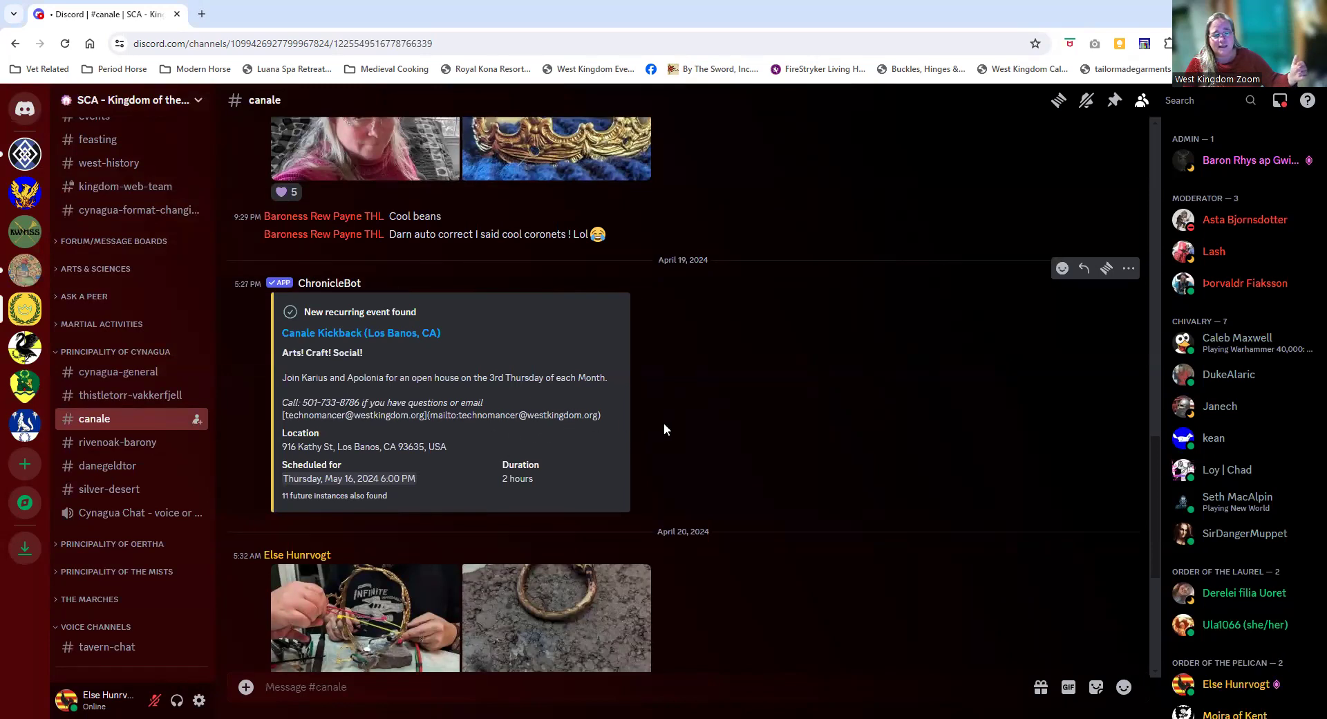
mouse_move(733, 414)
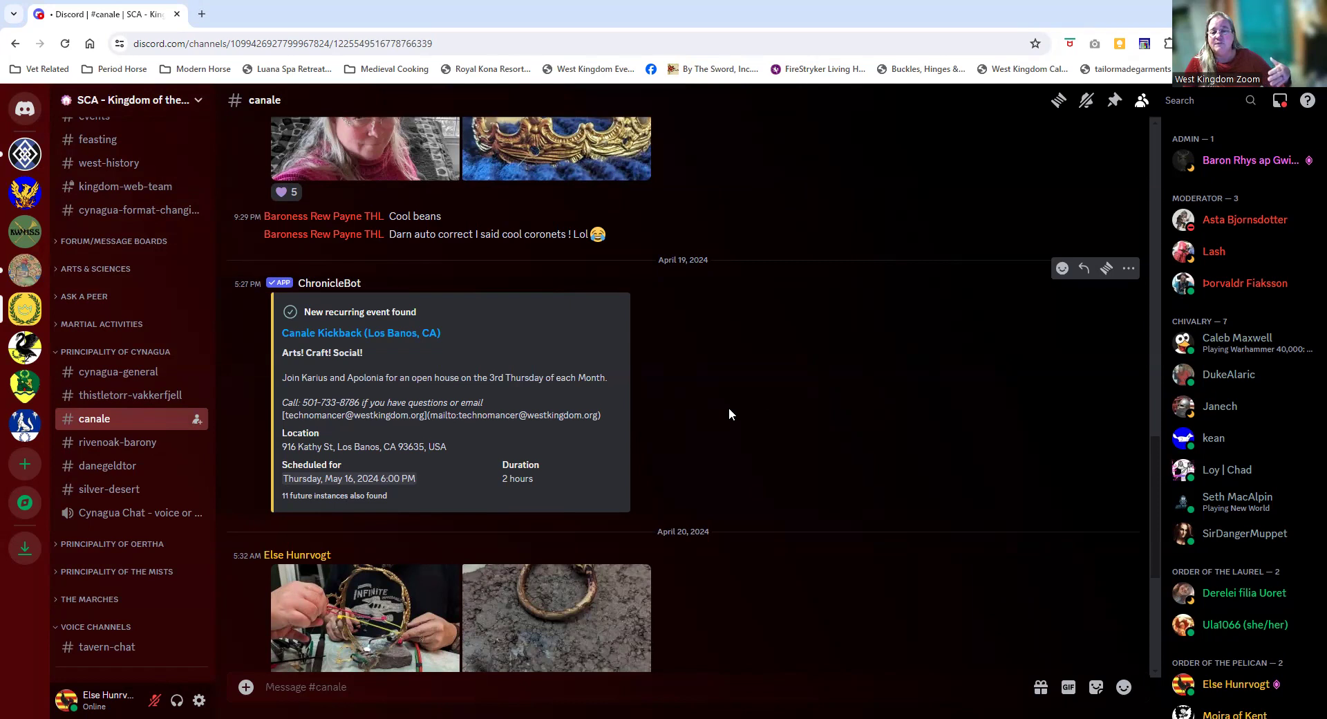
mouse_move(735, 408)
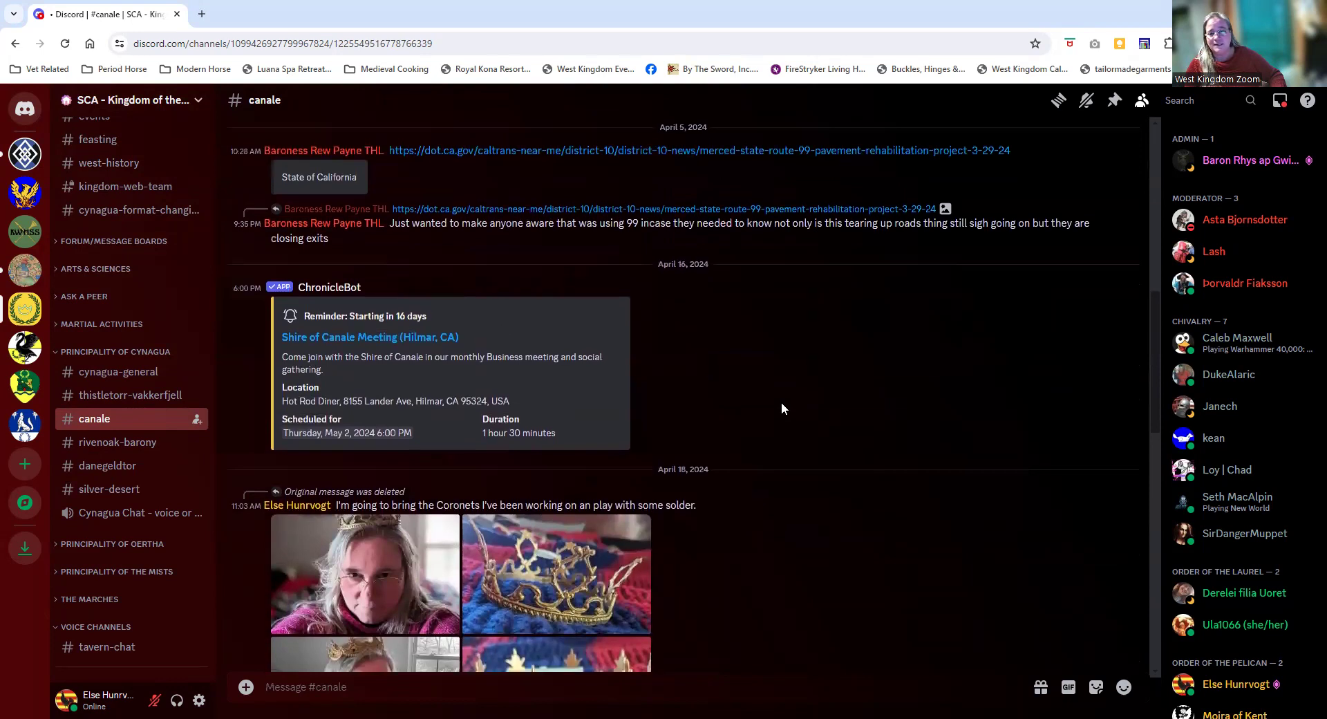
mouse_move(773, 410)
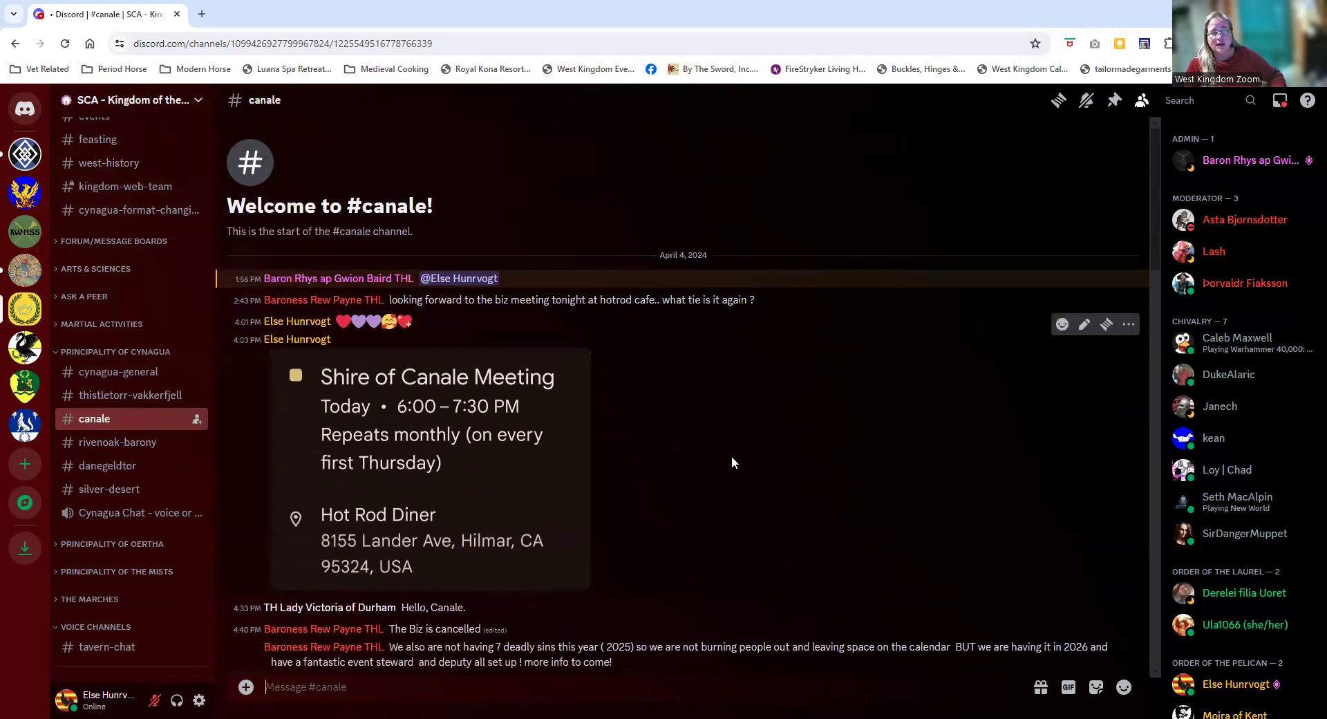
scroll(down, 3)
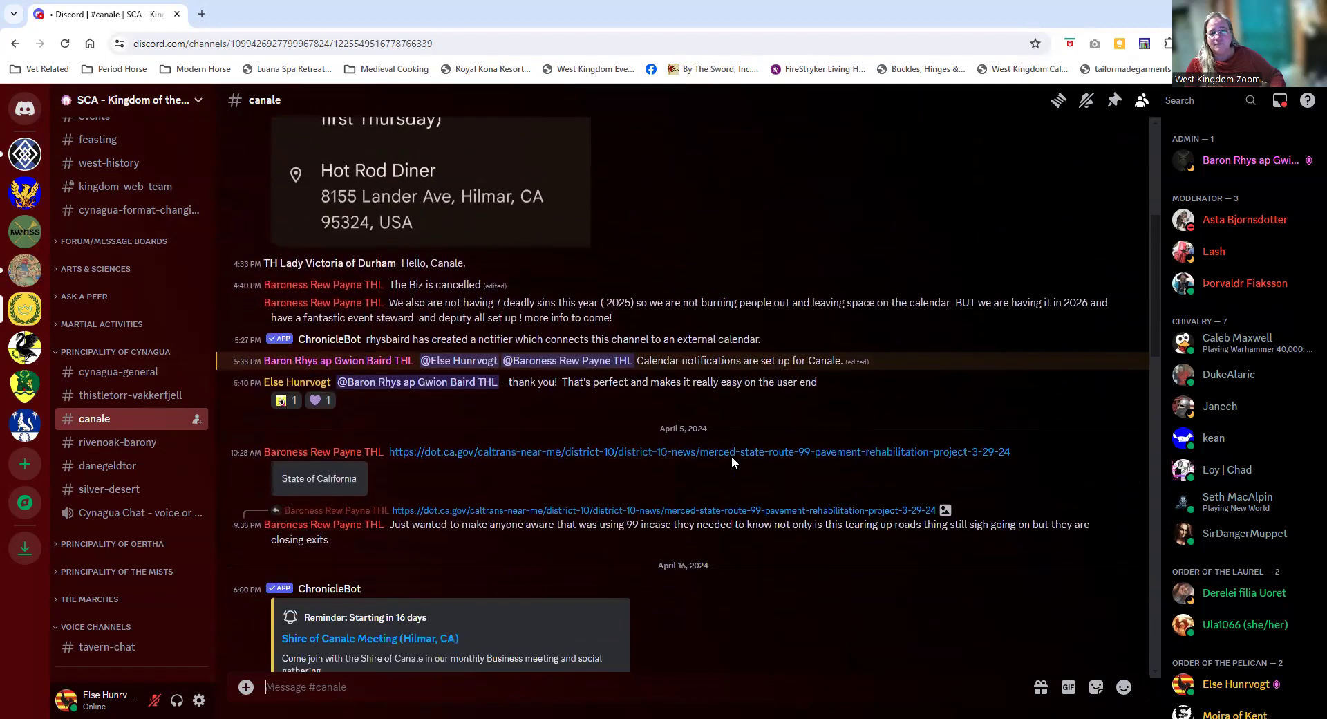
scroll(down, 3)
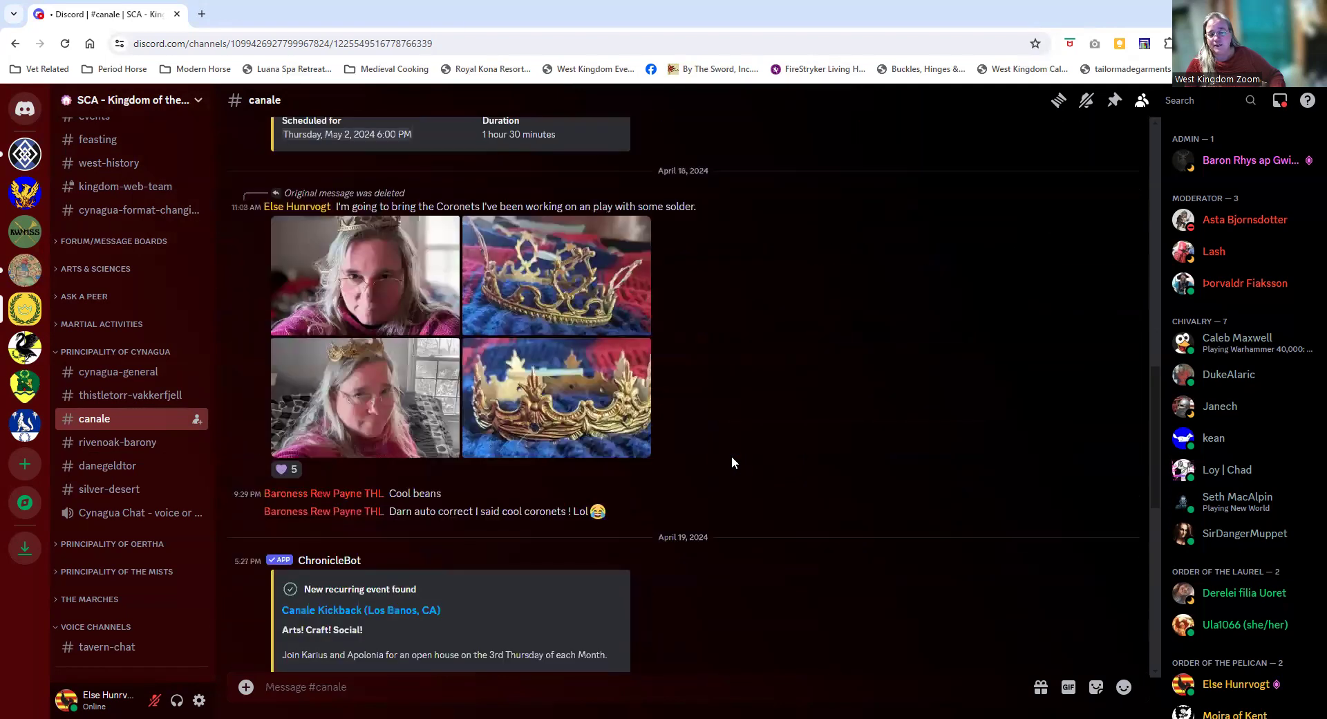
scroll(down, 3)
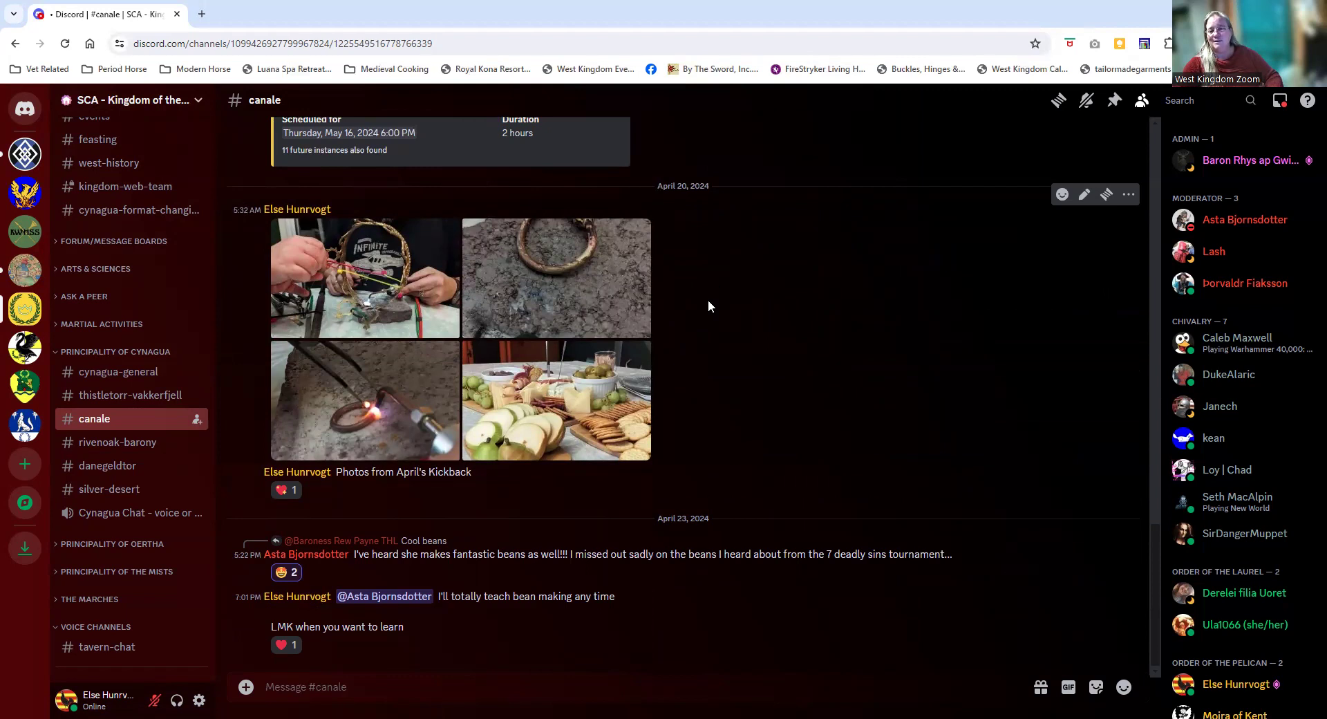
mouse_move(882, 311)
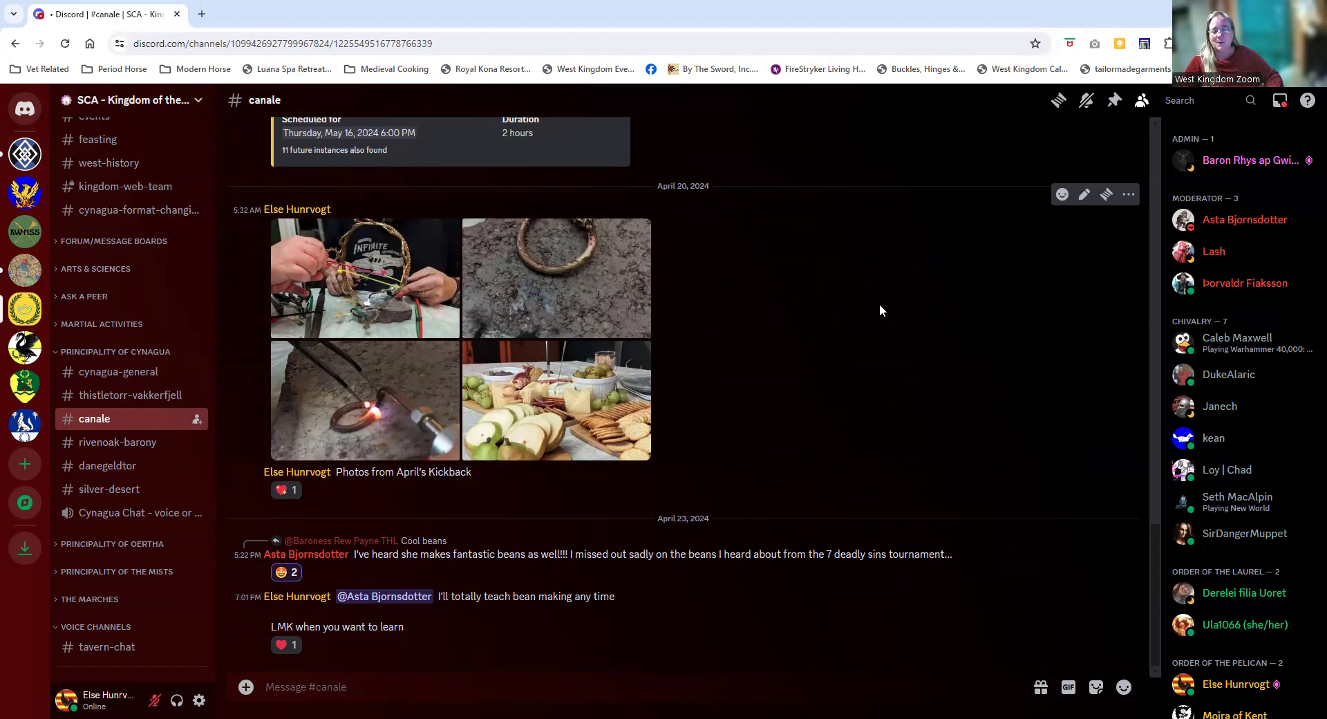